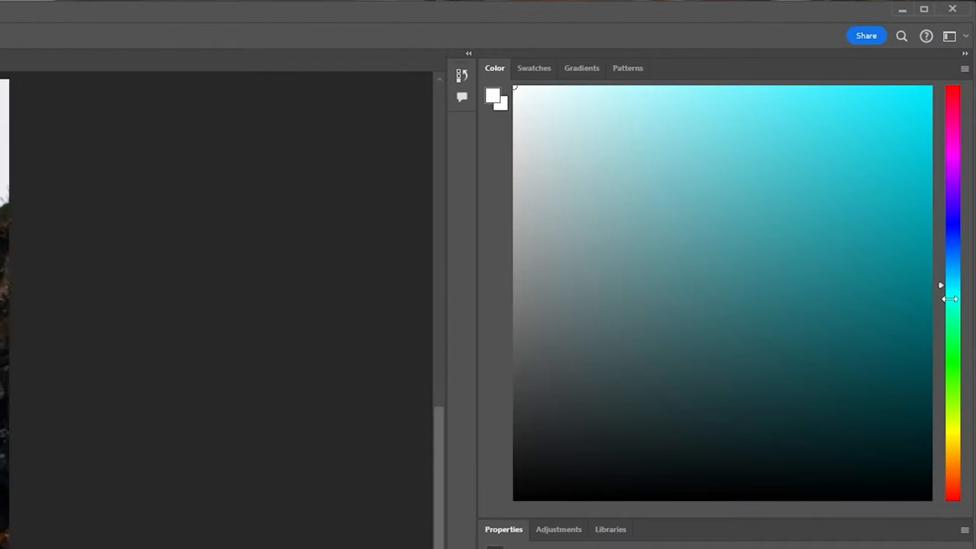
Drag the Color panel hue slider from cyan up to red
left_click_drag(940, 299, 940, 257)
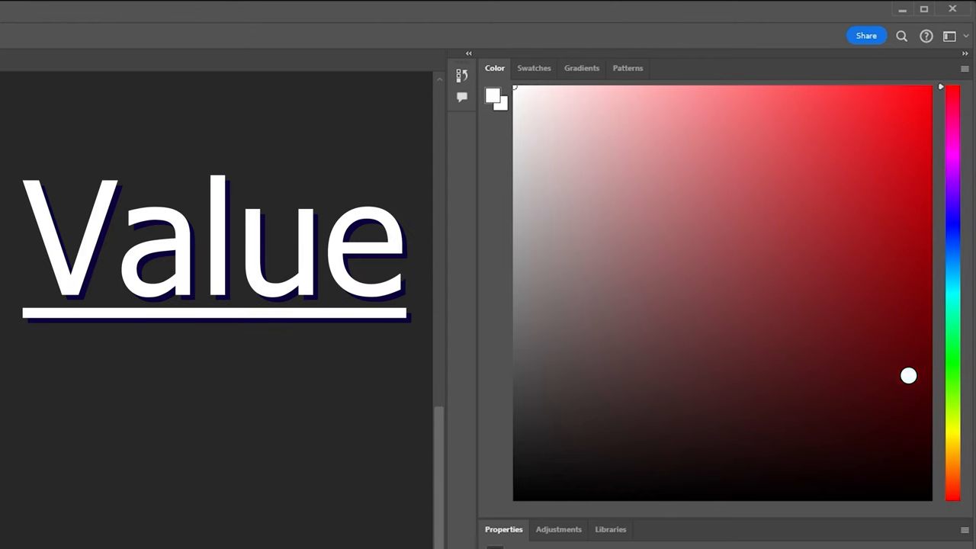
Drag the color field sampler vertically to vary the red's brightness, demonstrating value
left_click_drag(908, 375, 907, 417)
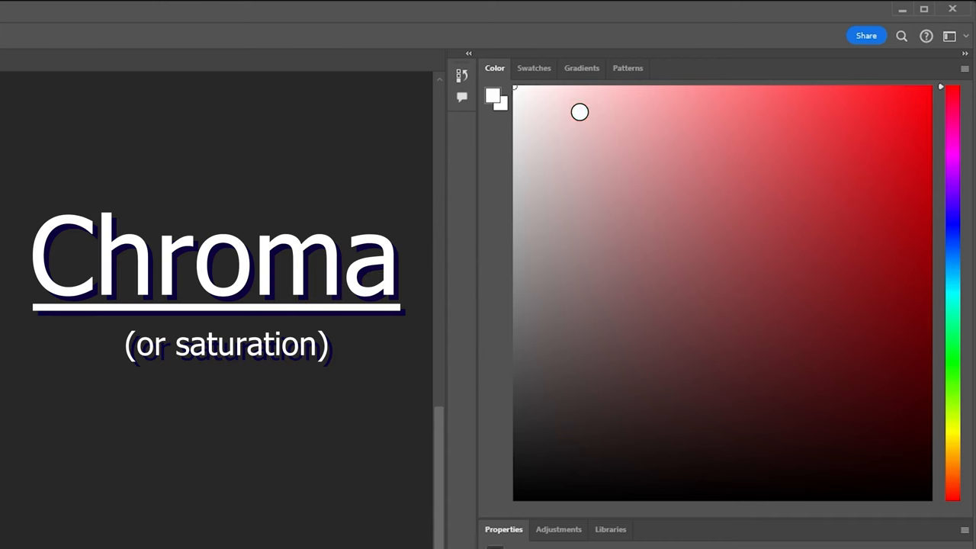
Sweep the sampler along the top toward full red, then back to pale pink
left_click_drag(579, 113, 726, 113)
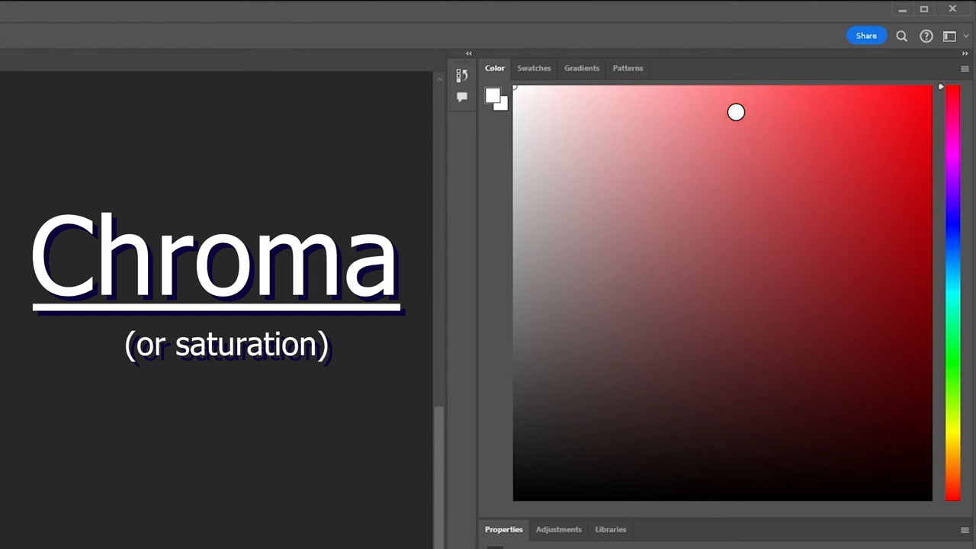
left_click_drag(736, 112, 606, 112)
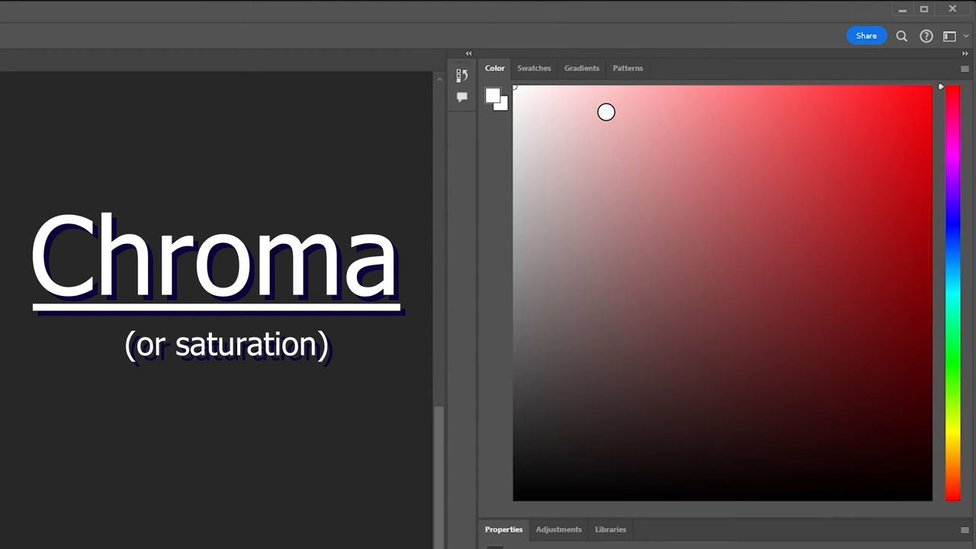